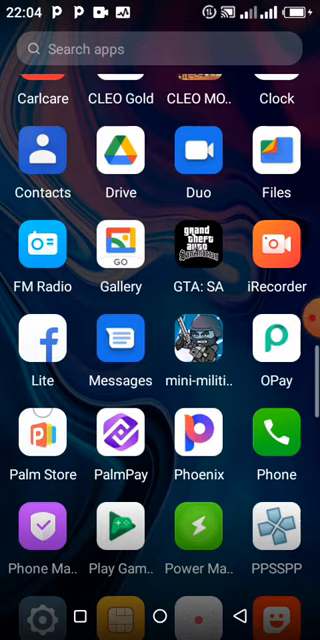
Step: Scroll the app list and launch GTA: SA
{"action": "scroll", "scroll_direction": "down", "scroll_amount": 3}
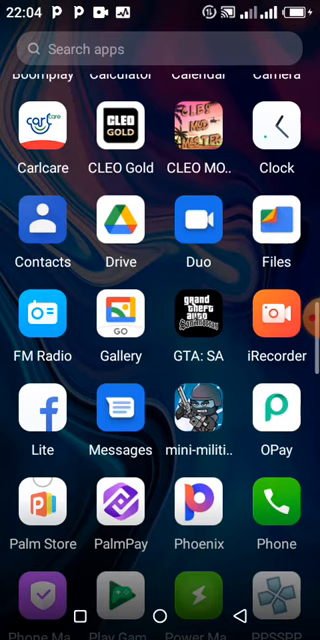
{"action": "left_click", "coordinate": [198, 314]}
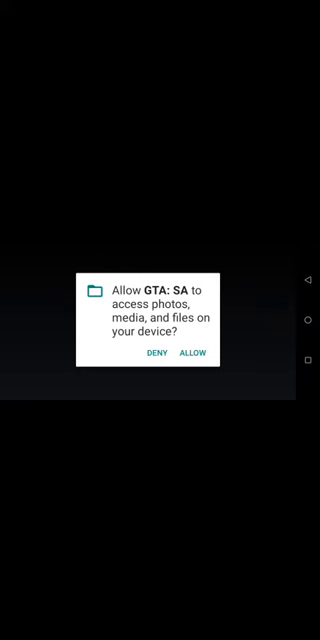
Step: Allow GTA: SA access to photos, media and files
{"action": "left_click", "coordinate": [193, 353]}
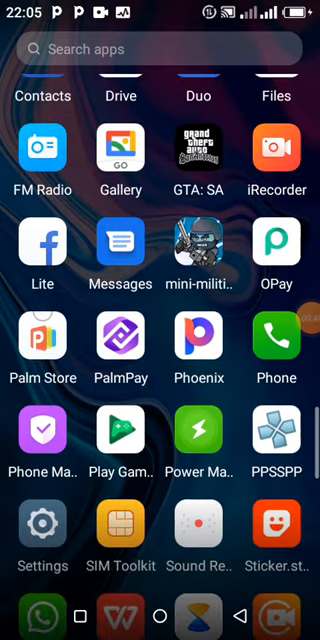
{"action": "scroll", "scroll_direction": "down", "scroll_amount": 3}
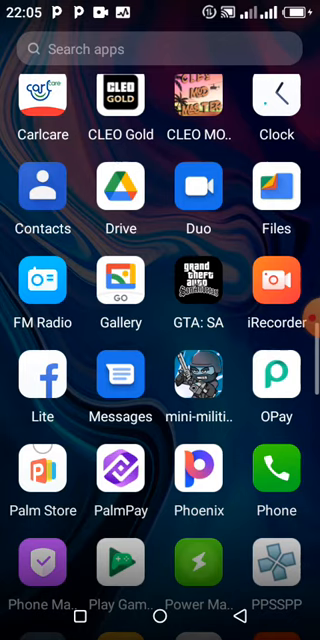
{"action": "scroll", "scroll_direction": "down", "scroll_amount": 3}
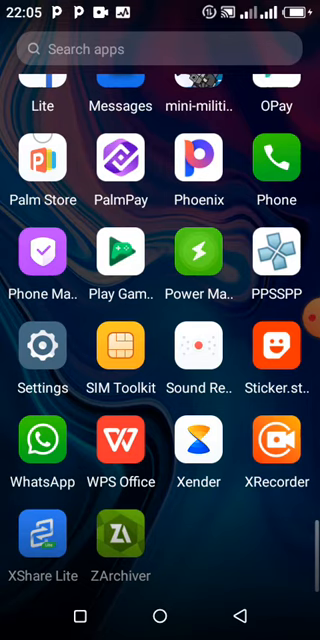
Step: Launch Xender from the app drawer
{"action": "left_click", "coordinate": [198, 441]}
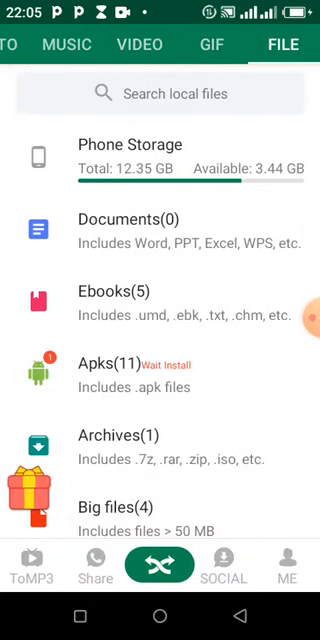
{"action": "scroll", "scroll_direction": "down", "scroll_amount": 3}
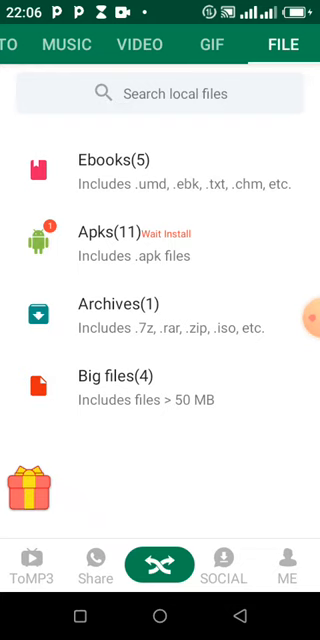
{"action": "scroll", "scroll_direction": "down", "scroll_amount": 3}
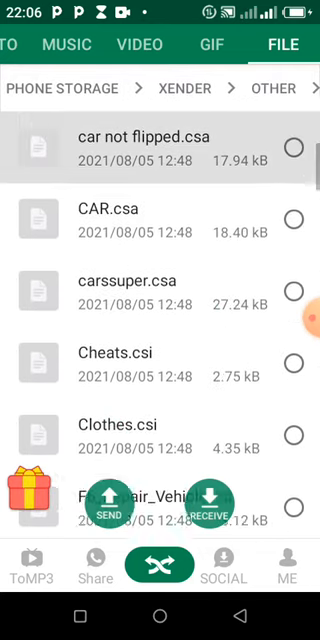
Step: Scroll the Other folder's .csa/.csi files and return to the phone storage root
{"action": "scroll", "scroll_direction": "down", "scroll_amount": 3}
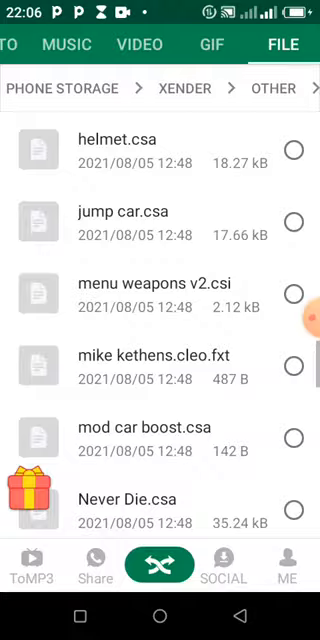
{"action": "scroll", "scroll_direction": "down", "scroll_amount": 3}
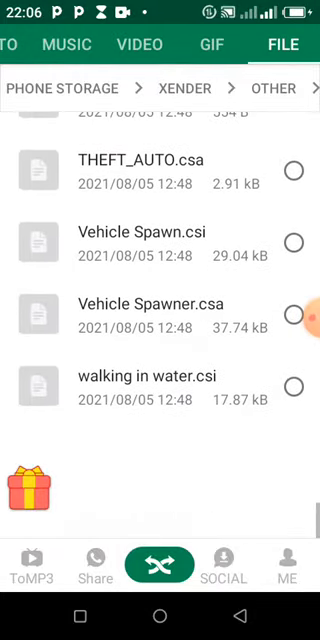
{"action": "left_click", "coordinate": [60, 88]}
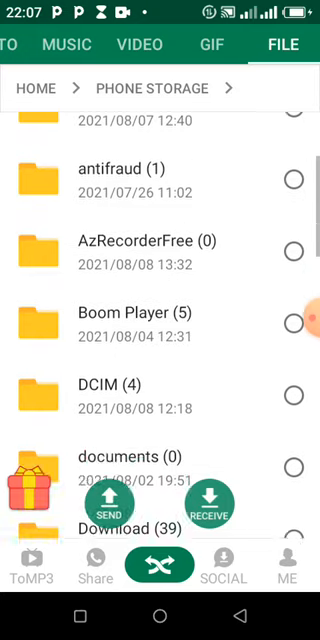
Step: Scroll Download to the GTA-San-Andreas file, then switch to Files by Google
{"action": "scroll", "scroll_direction": "down", "scroll_amount": 3}
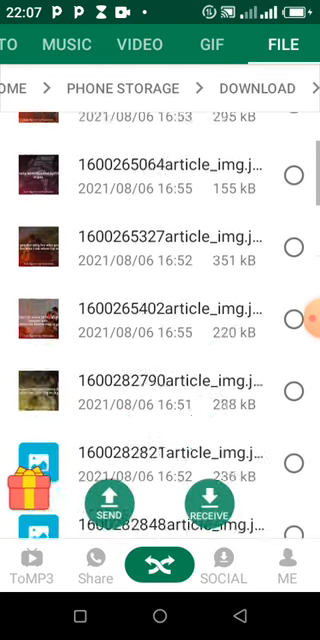
{"action": "scroll", "scroll_direction": "down", "scroll_amount": 3}
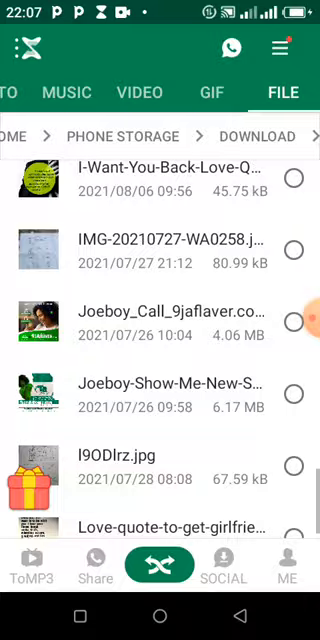
{"action": "scroll", "scroll_direction": "down", "scroll_amount": 3}
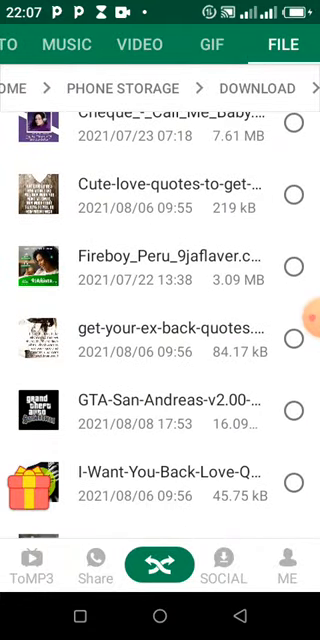
{"action": "left_click", "coordinate": [296, 406]}
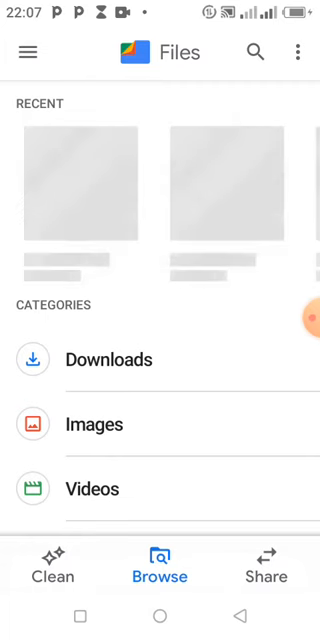
Step: Navigate to Internal Storage > Android > obb and select the com.rockstargames folder
{"action": "scroll", "scroll_direction": "down", "scroll_amount": 3}
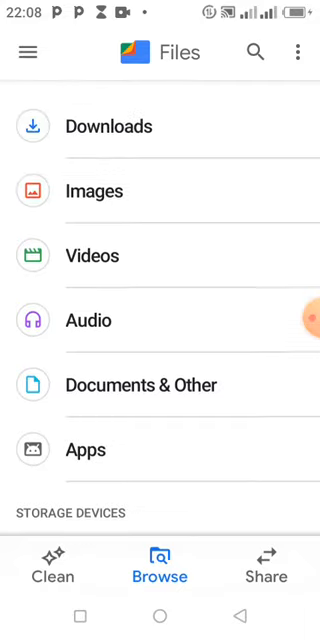
{"action": "scroll", "scroll_direction": "down", "scroll_amount": 3}
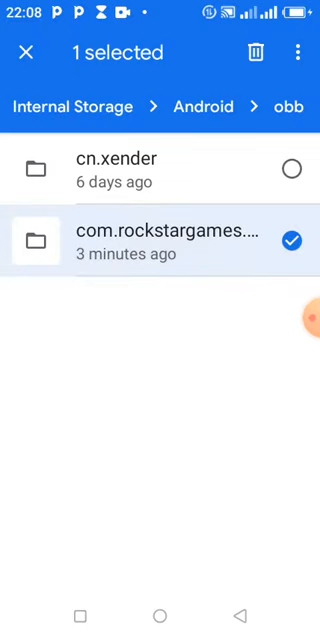
Step: Delete the old rockstargames folder and start a new folder inside obb
{"action": "left_click", "coordinate": [259, 51]}
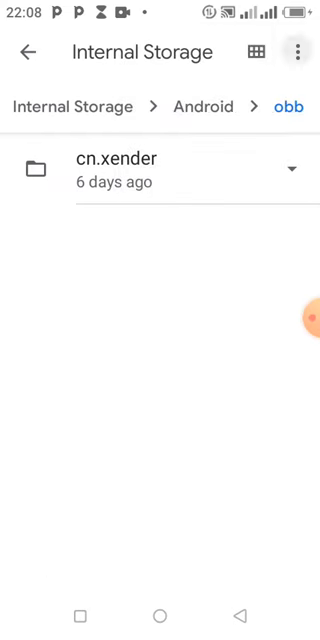
{"action": "left_click", "coordinate": [298, 51]}
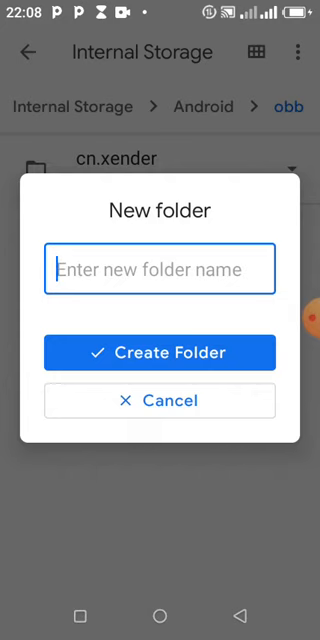
{"action": "left_click", "coordinate": [160, 268]}
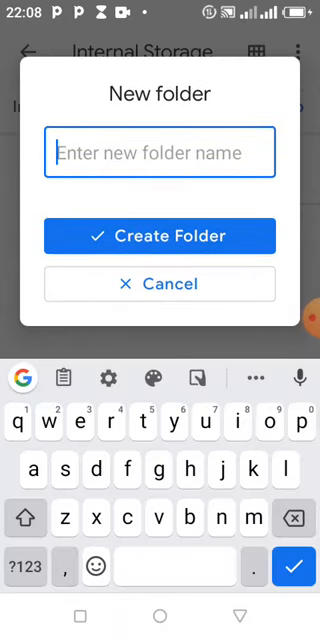
Step: Name the new folder com.rockstargames.gtasa and create it
{"action": "type", "text": "c"}
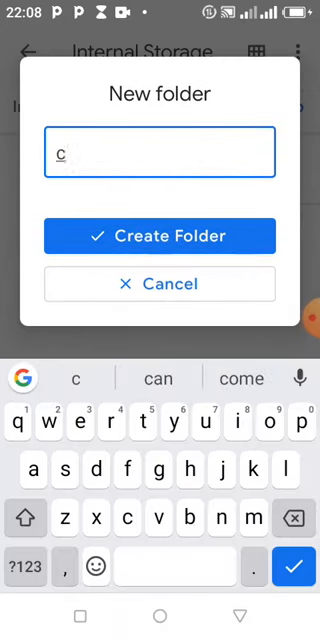
{"action": "type", "text": "om.ro"}
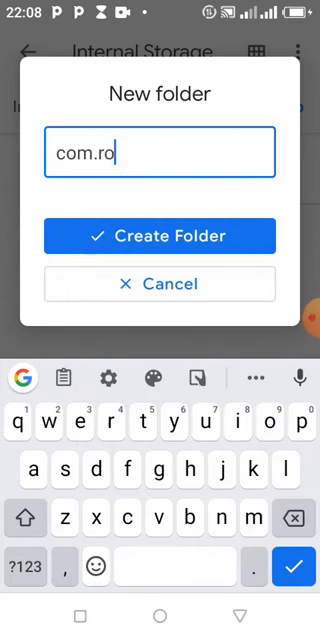
{"action": "type", "text": "ckst"}
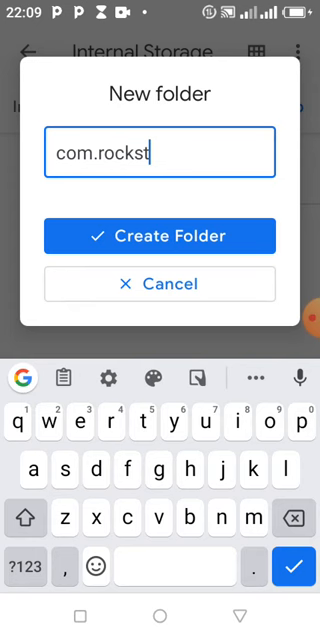
{"action": "type", "text": "arga"}
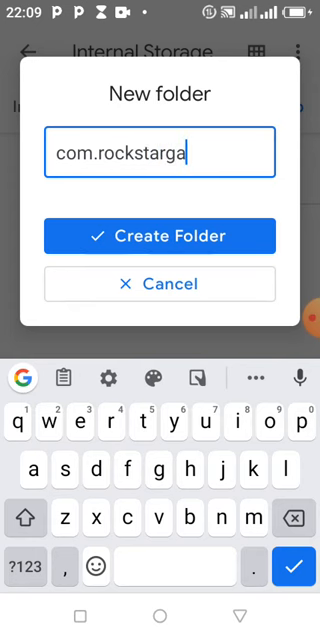
{"action": "type", "text": "mes"}
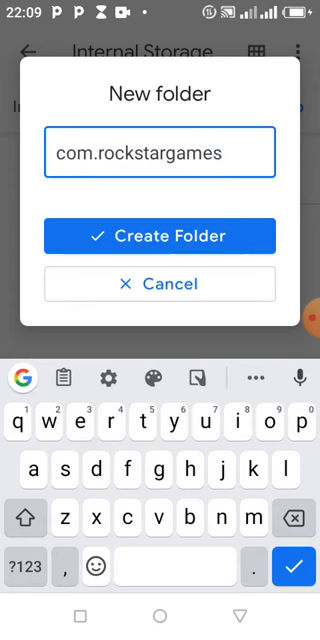
{"action": "type", "text": ".gta"}
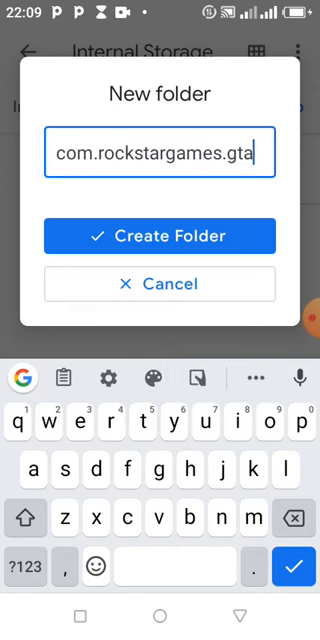
{"action": "type", "text": "sa"}
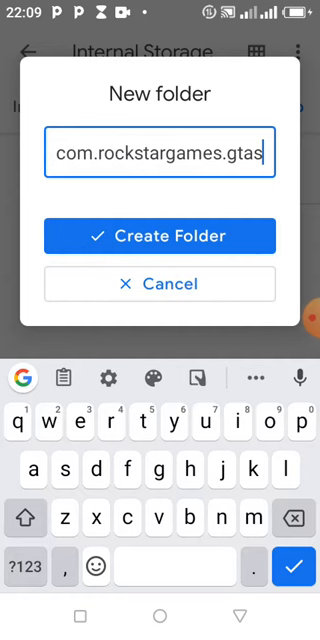
{"action": "type", "text": "a"}
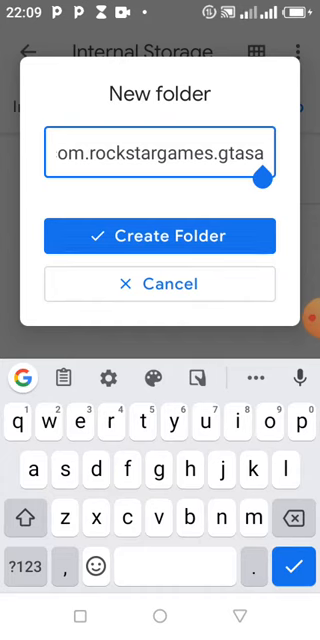
{"action": "left_click", "coordinate": [160, 236]}
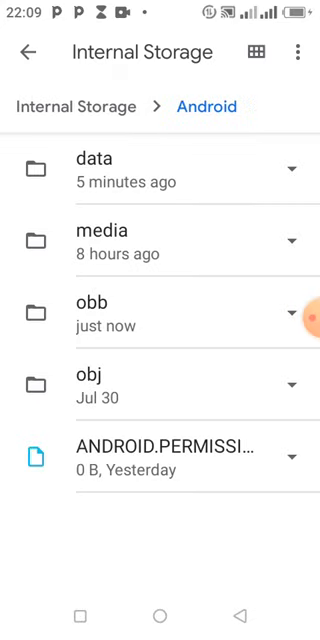
Step: Return to the Internal Storage root and scroll toward the downloaded OBB folder
{"action": "left_click", "coordinate": [28, 66]}
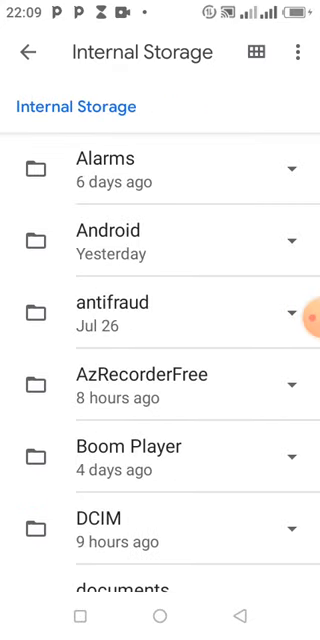
{"action": "scroll", "scroll_direction": "down", "scroll_amount": 3}
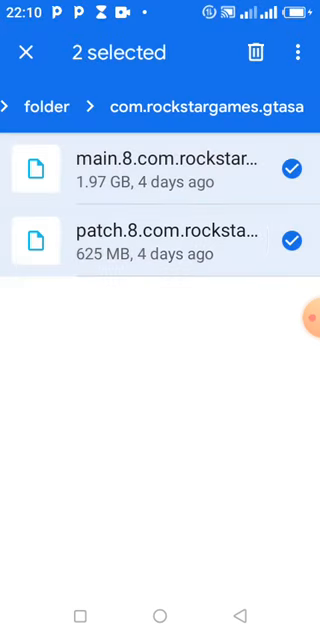
Step: Copy the main and patch OBB files into Android/obb/com.rockstargames.gtasa
{"action": "left_click", "coordinate": [295, 52]}
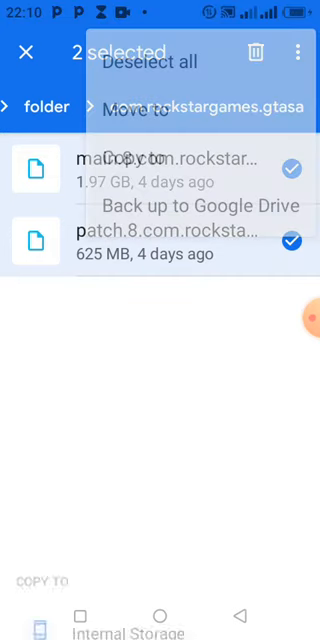
{"action": "left_click", "coordinate": [141, 160]}
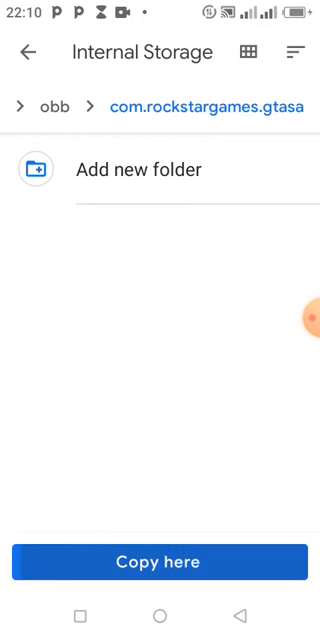
{"action": "left_click", "coordinate": [160, 563]}
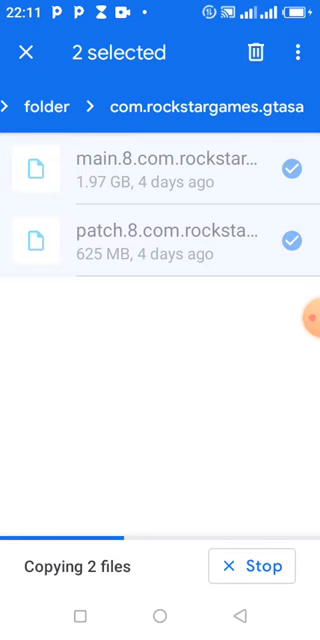
Step: Paste both OBB files into the com.rockstargames.gtasa folder and let the copy finish
{"action": "left_click", "coordinate": [310, 315]}
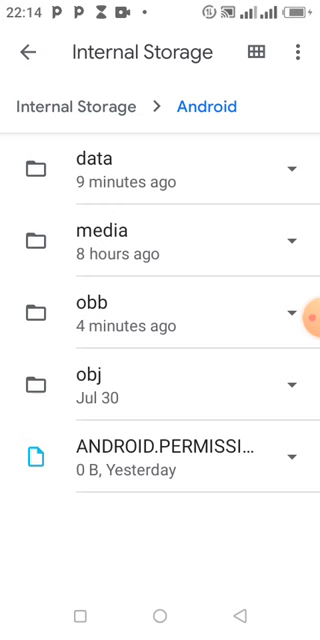
Step: Leave Files by Google and launch GTA: San Andreas from its icon
{"action": "left_click", "coordinate": [100, 328]}
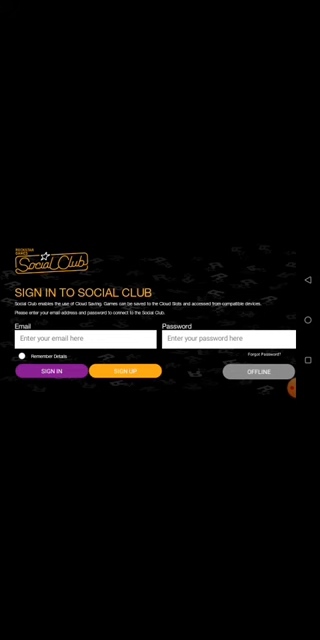
Step: Skip Social Club sign-in by going OFFLINE, then choose Start Game
{"action": "left_click", "coordinate": [256, 370]}
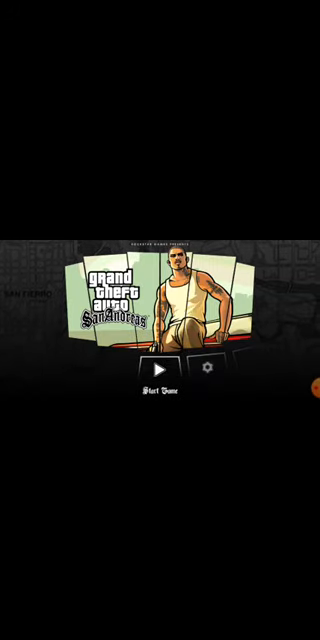
{"action": "left_click", "coordinate": [157, 372]}
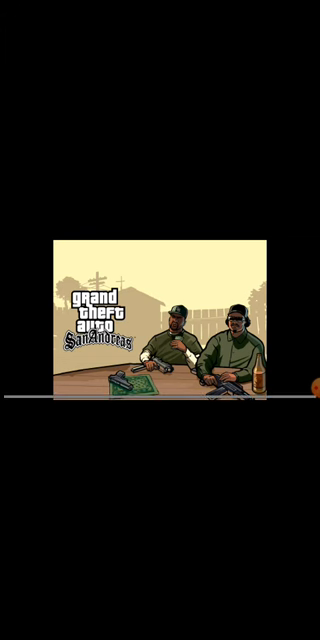